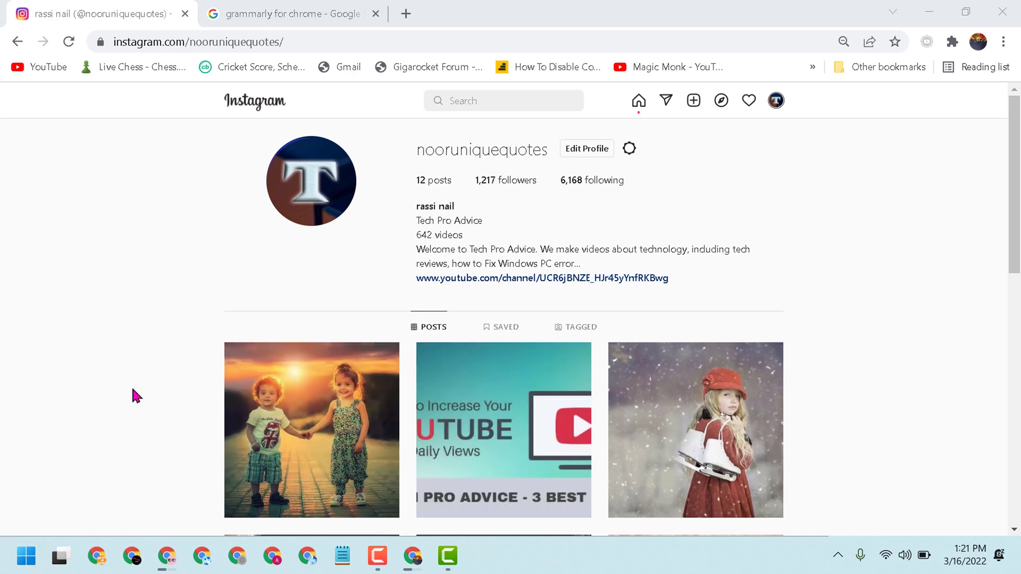
mouse_move(600, 165)
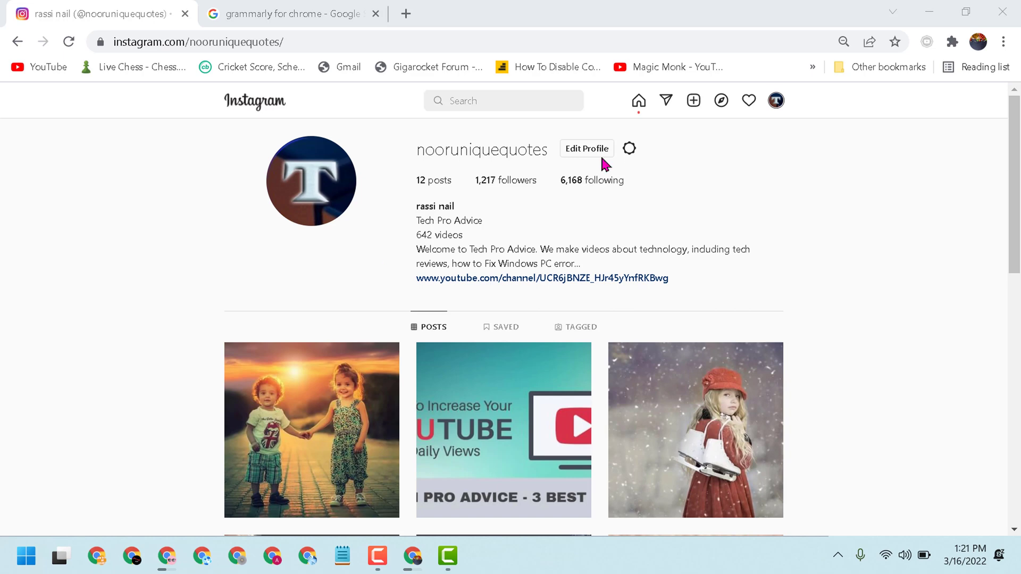
Open the grammarly.com 'Grammarly for Chrome' result from the 'grammarly for chrome' search
scroll(down, 3)
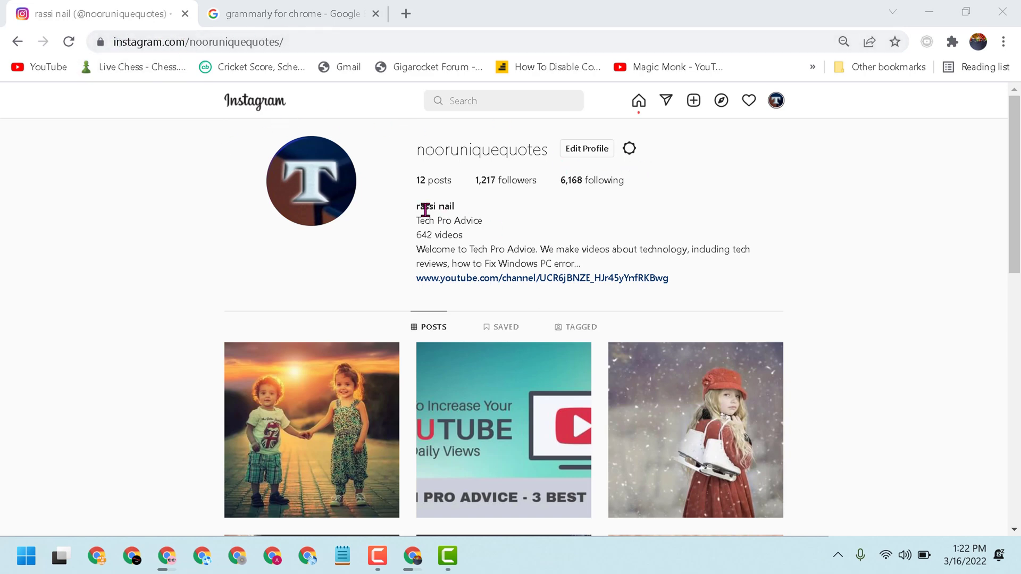
click(290, 13)
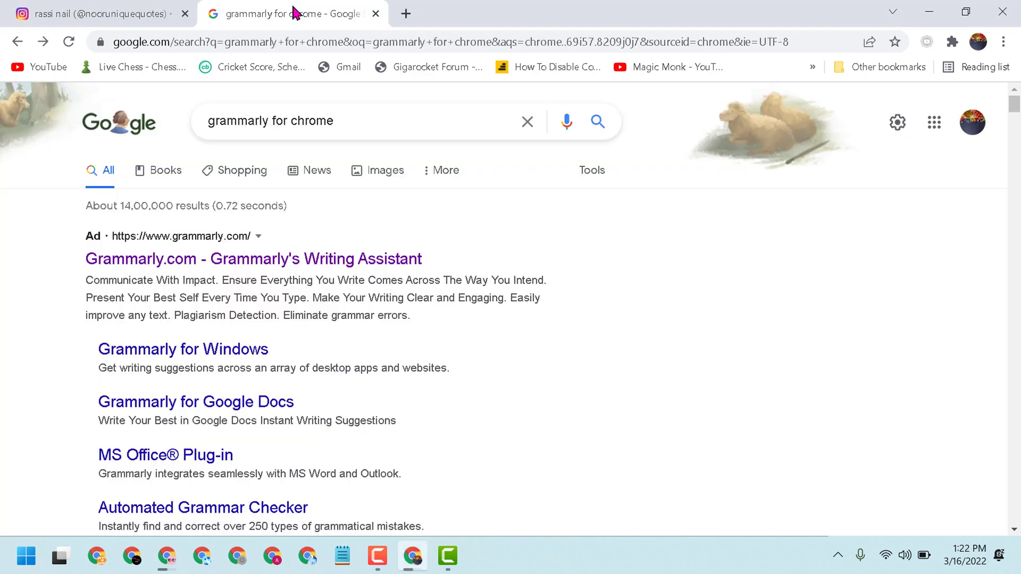
mouse_move(337, 110)
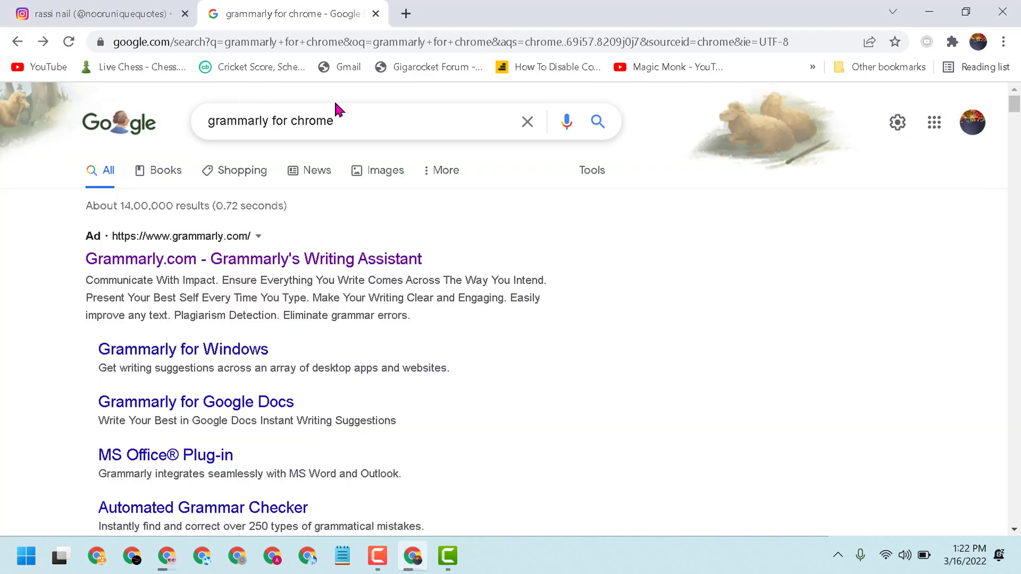
scroll(down, 3)
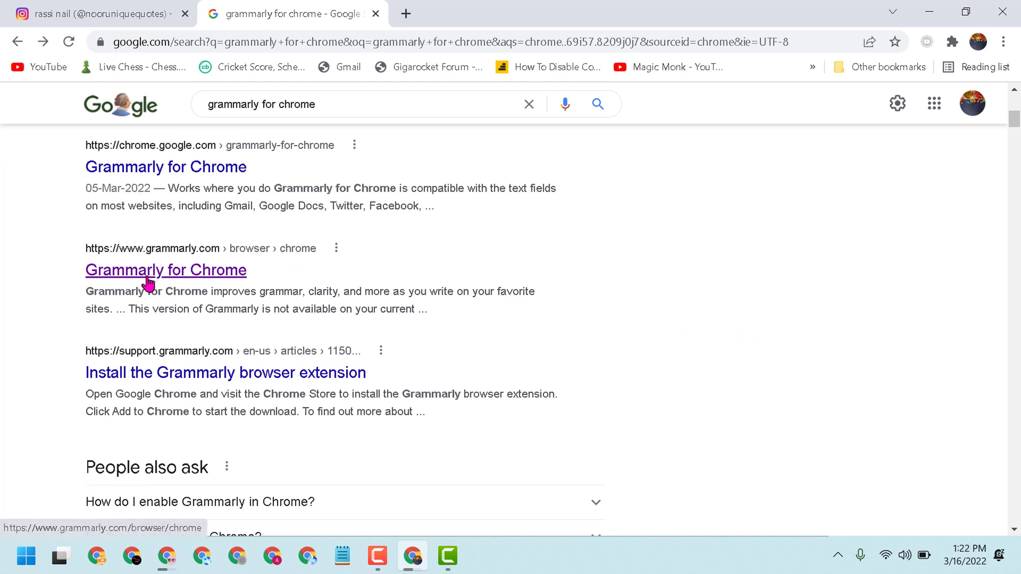
click(165, 269)
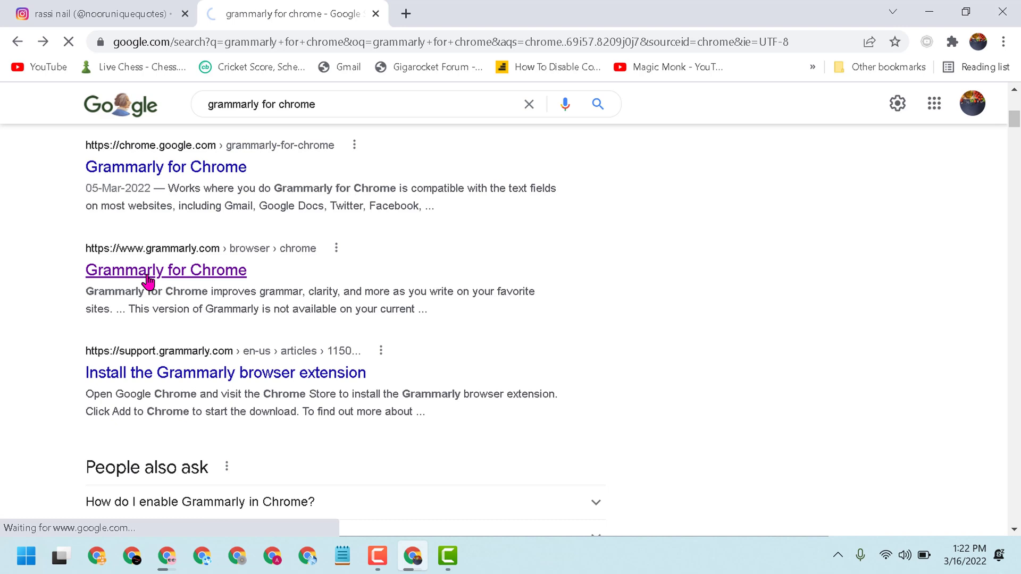
click(165, 270)
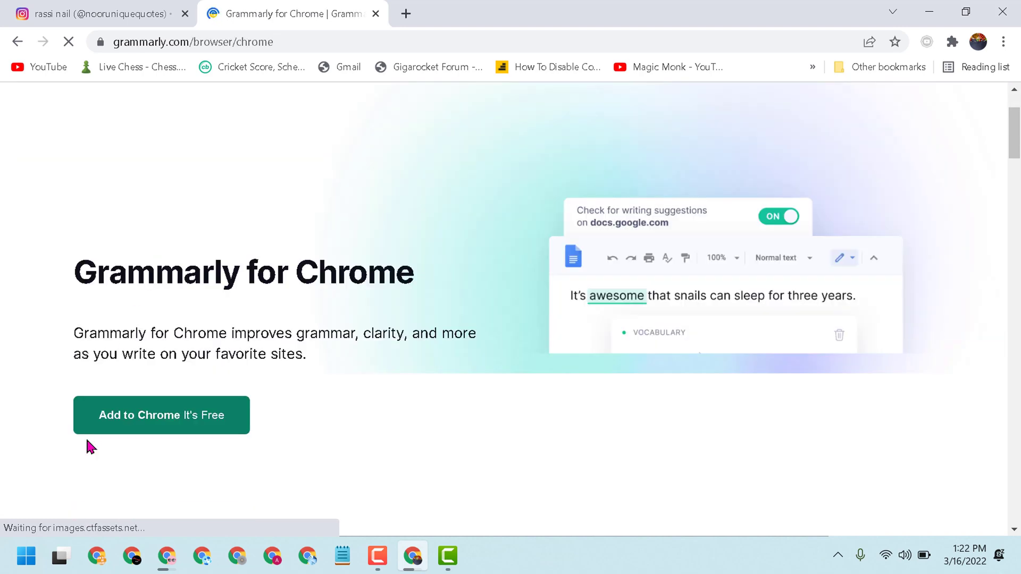
Add Grammarly for Chrome from the Web Store and confirm 'Add extension'
click(162, 415)
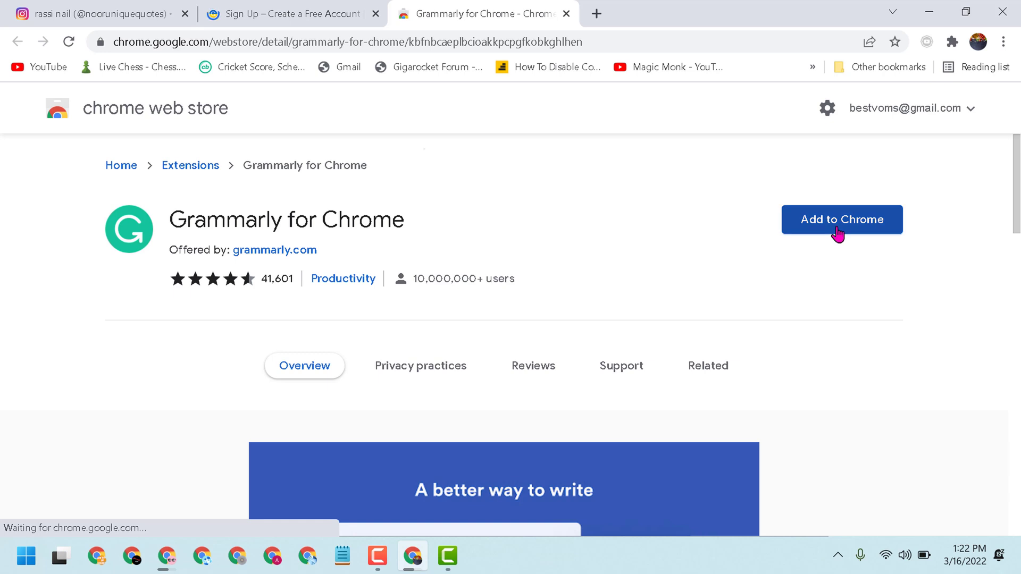
click(841, 219)
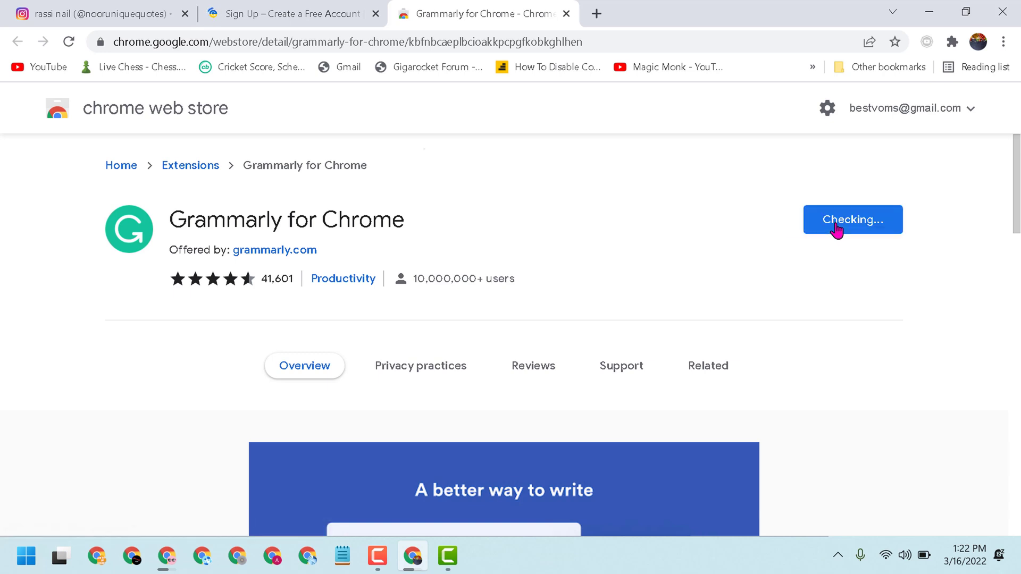
click(852, 220)
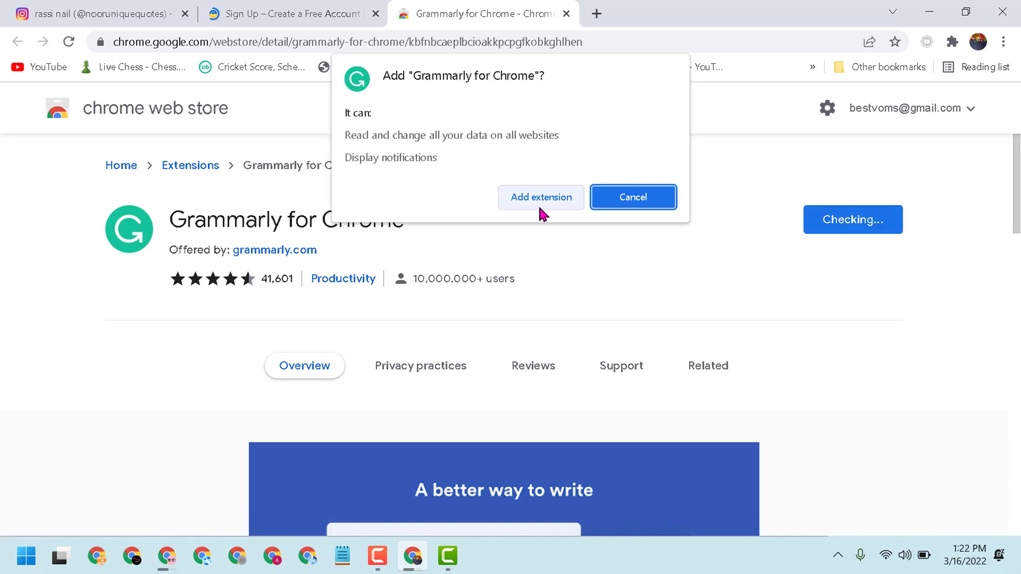
click(540, 198)
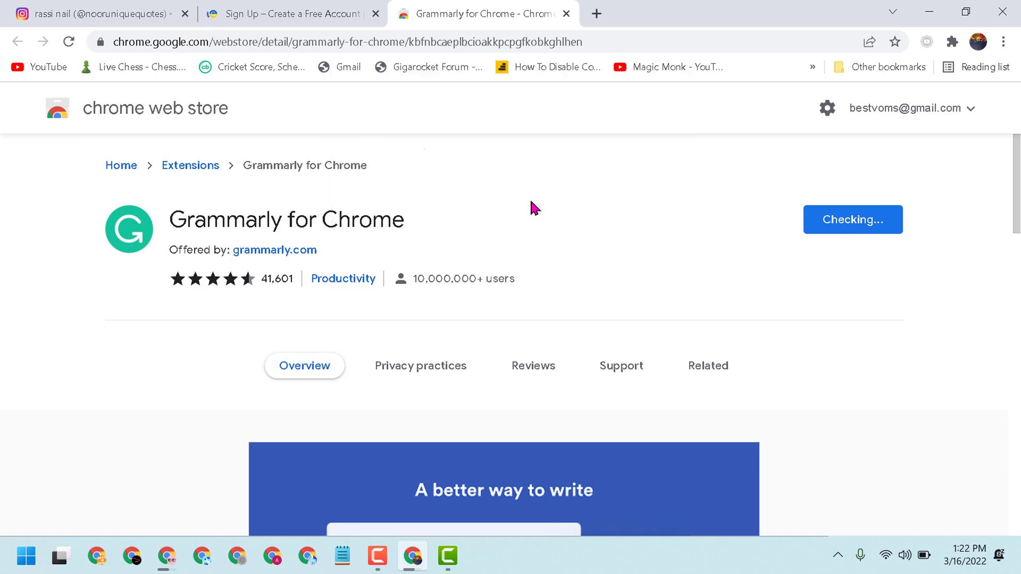
click(708, 365)
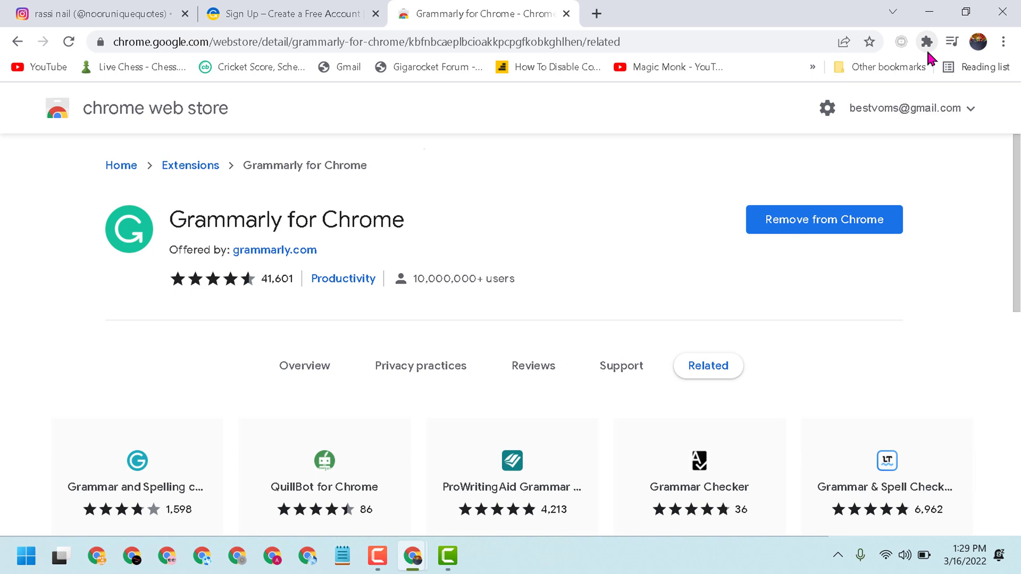
Pin Grammarly for Chrome to the toolbar and show the Grammarly sign-up page
click(926, 42)
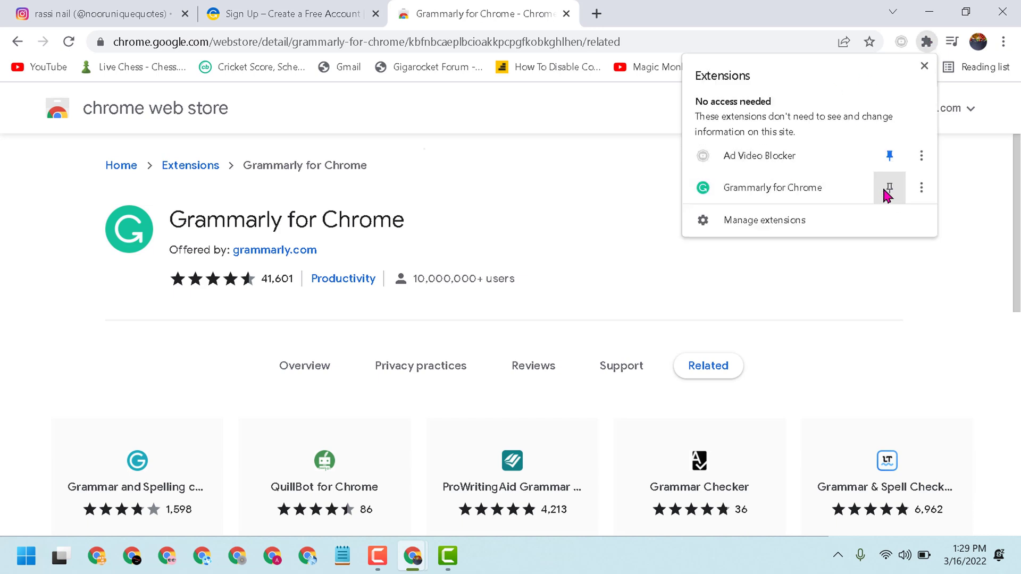
click(889, 188)
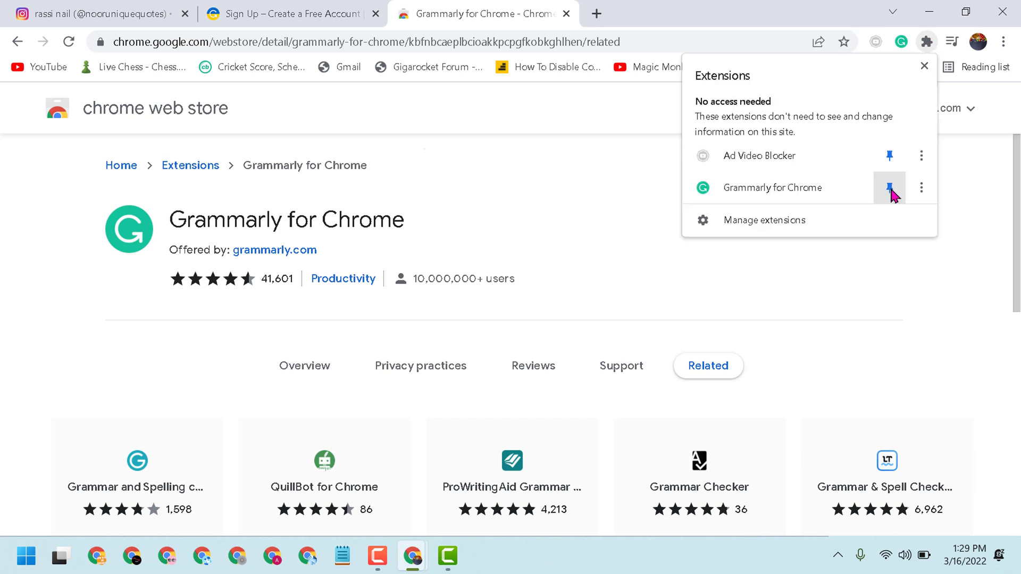
mouse_move(889, 188)
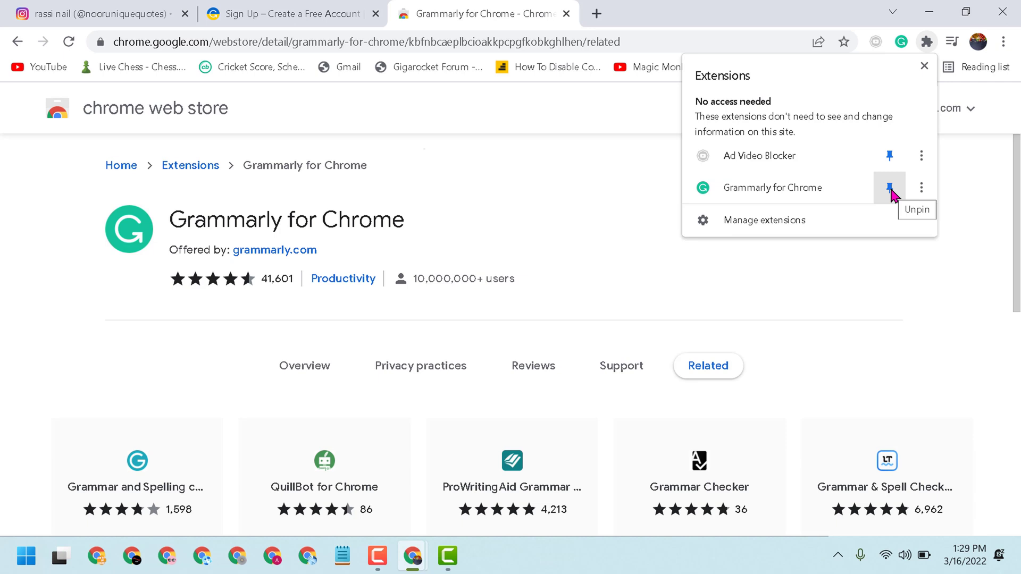
click(888, 188)
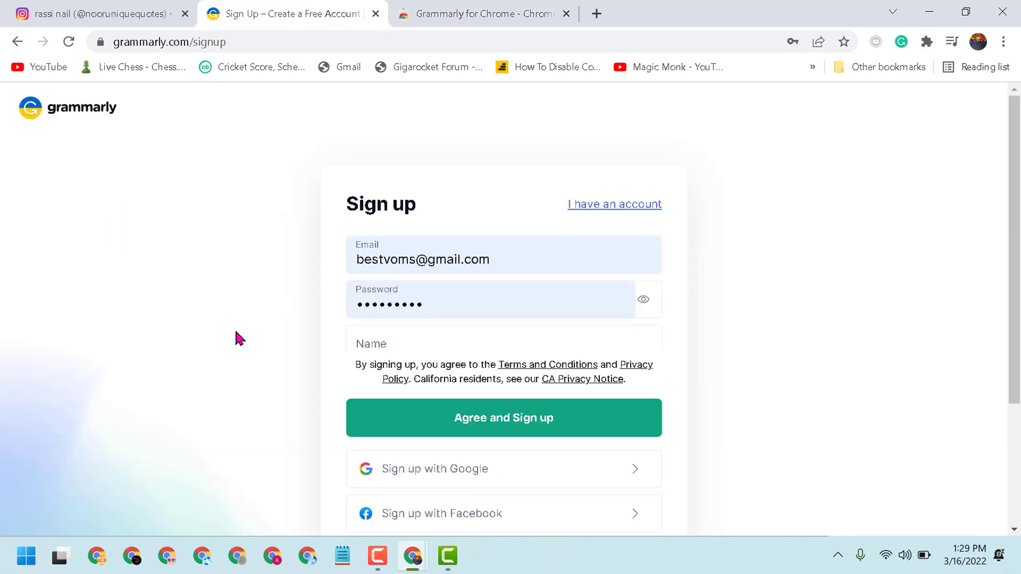
Submit sign-up, then sign in via 'I have an account' and 'Continue'
scroll(down, 3)
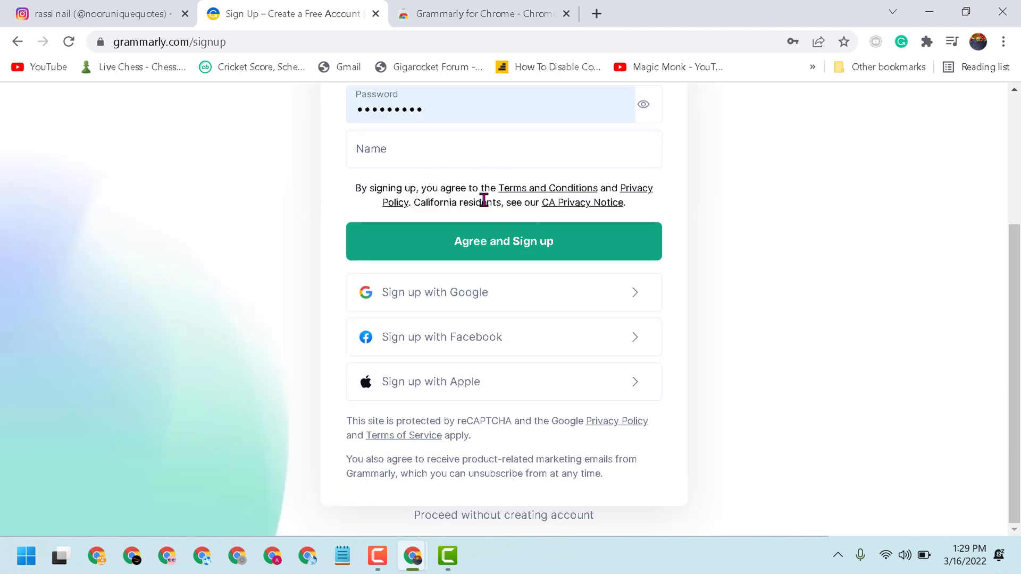
mouse_move(426, 325)
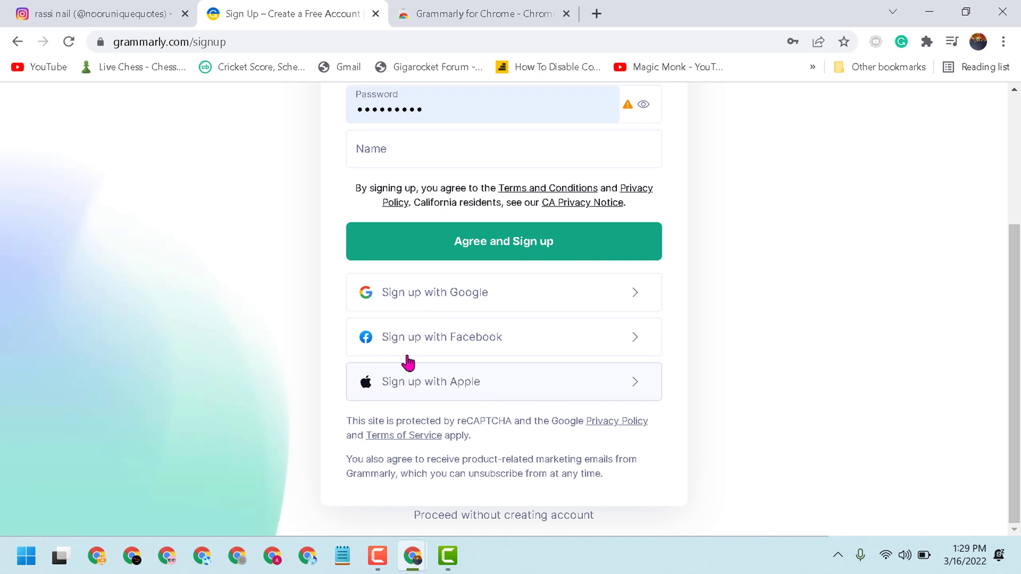
click(502, 241)
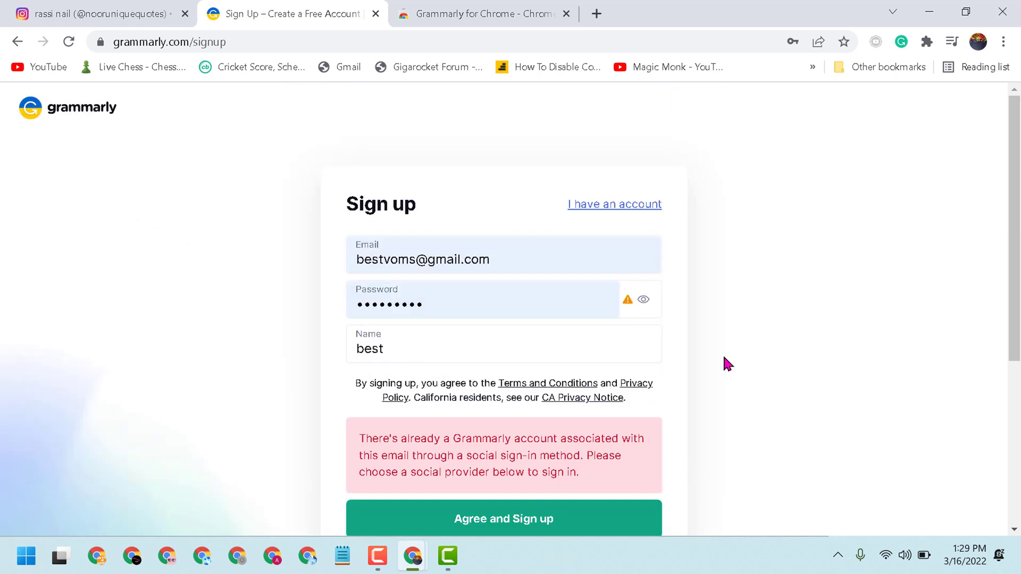
mouse_move(600, 213)
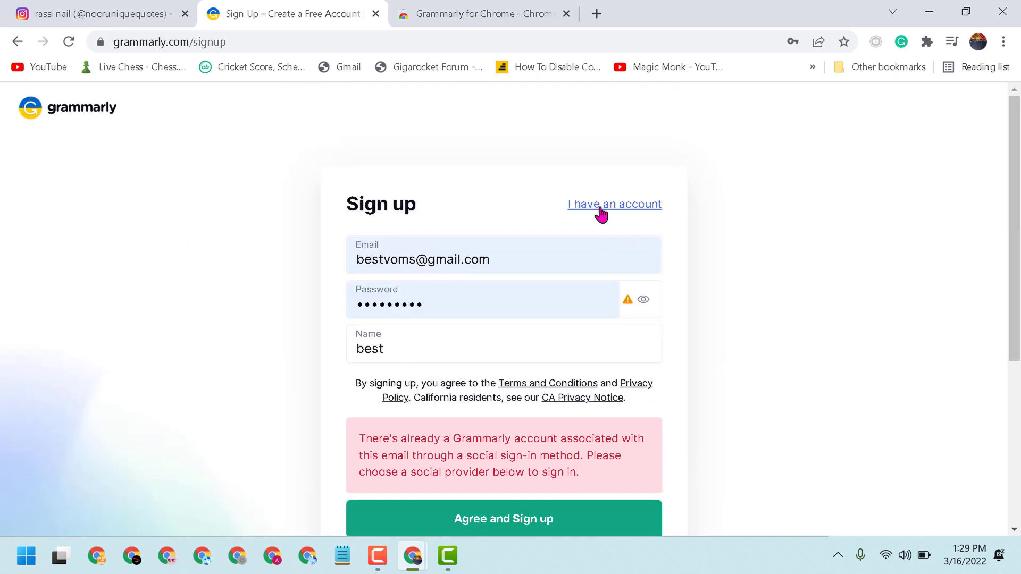
click(613, 203)
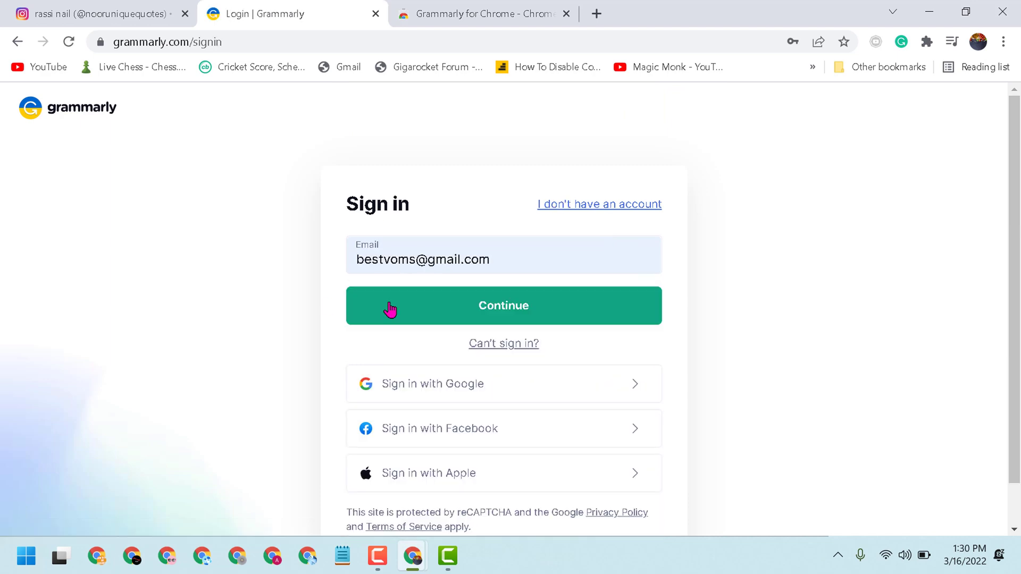
mouse_move(284, 283)
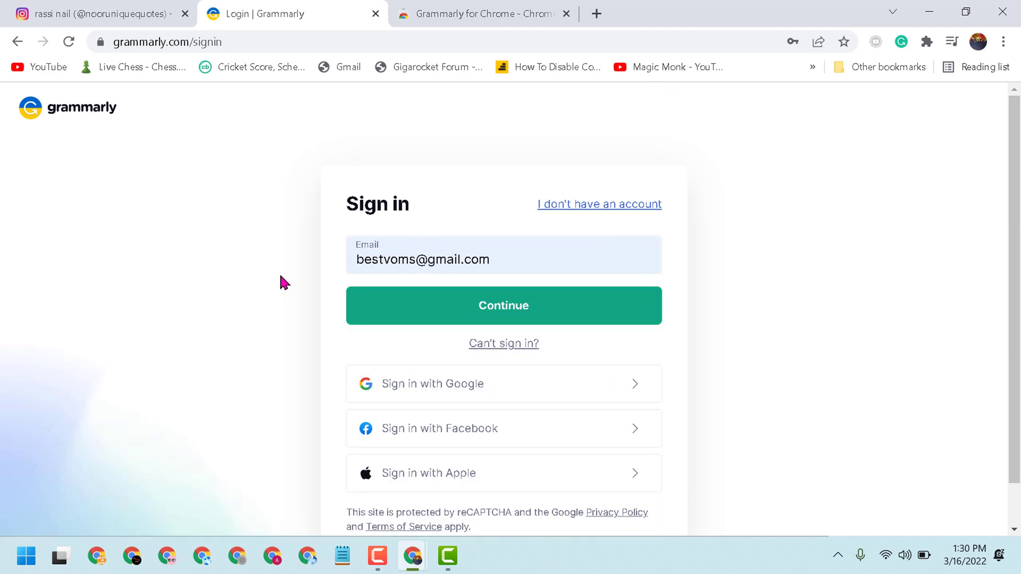
click(504, 305)
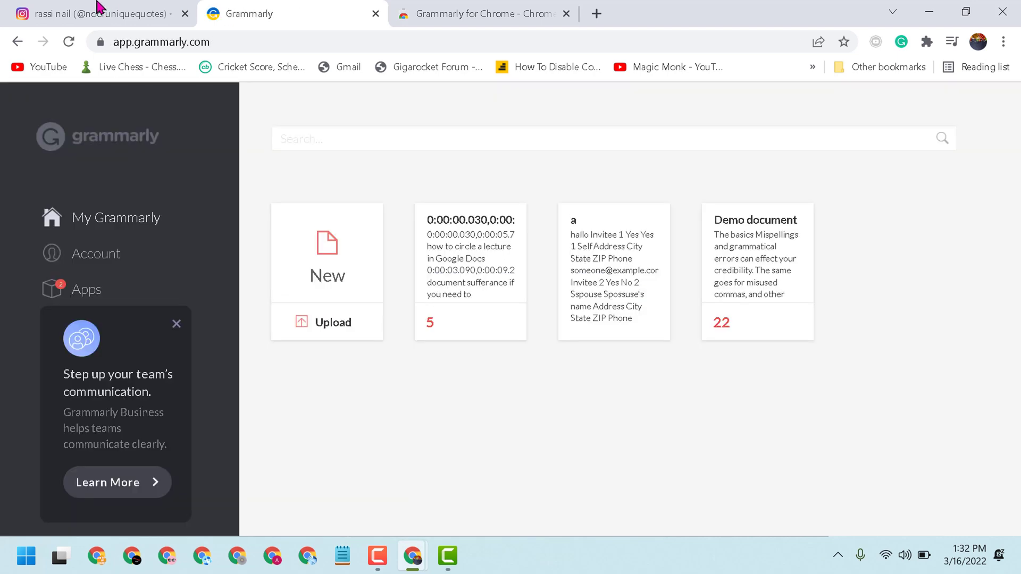
Switch back to the Instagram tab showing Direct messages
click(98, 13)
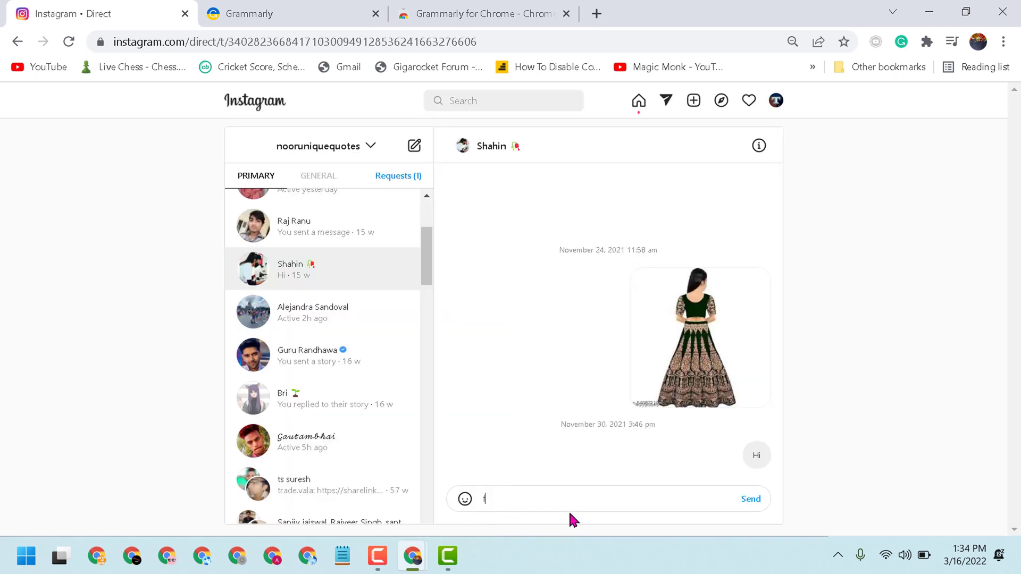
Type the test text 'ffffdd' into the Instagram Direct message box
text(fff)
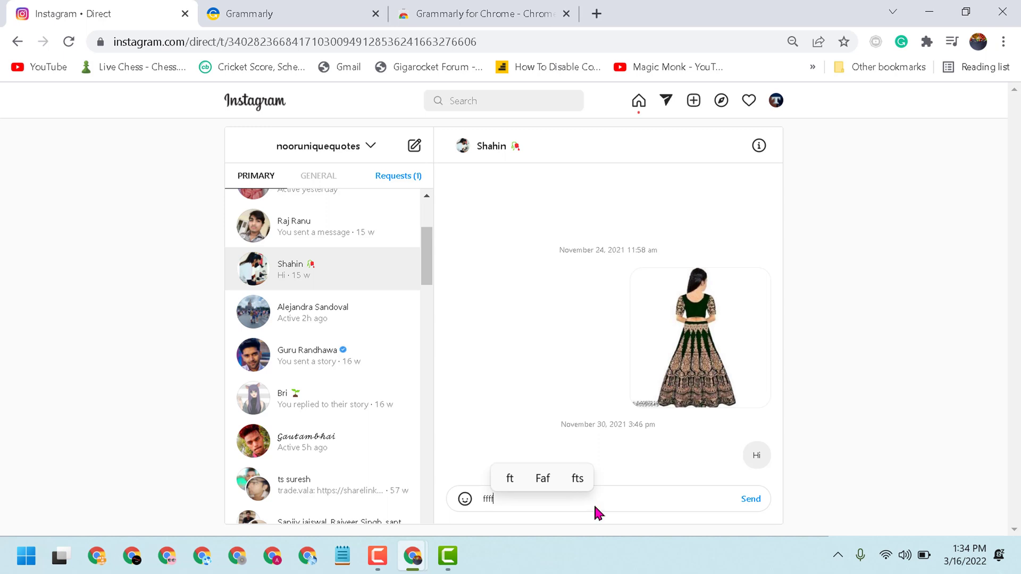
text(dd)
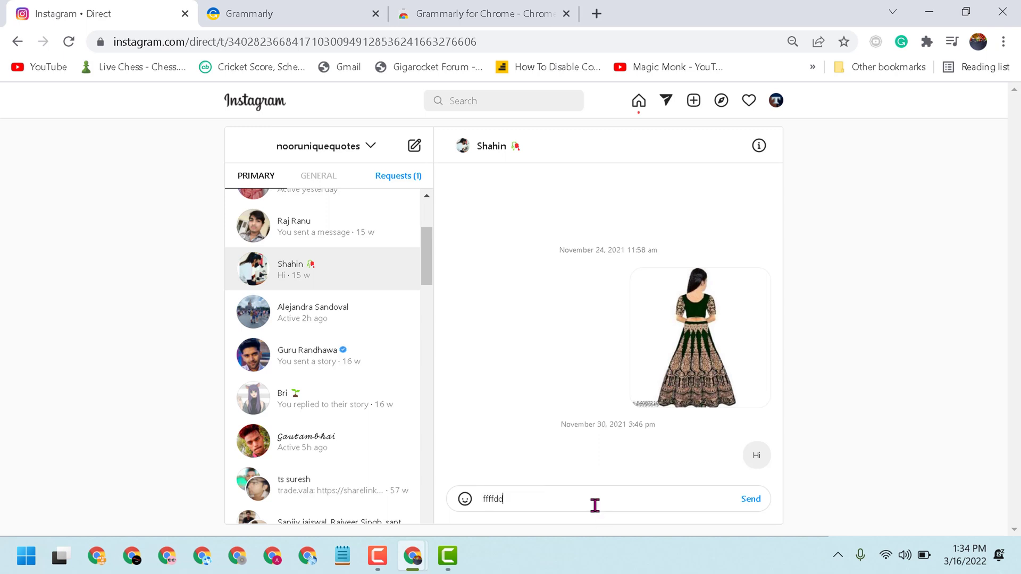
mouse_move(871, 348)
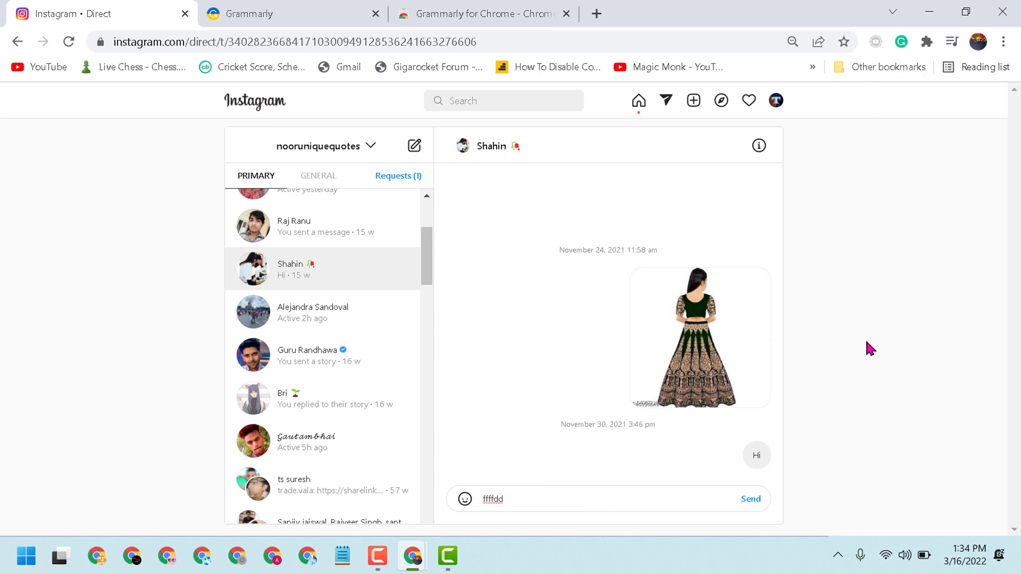